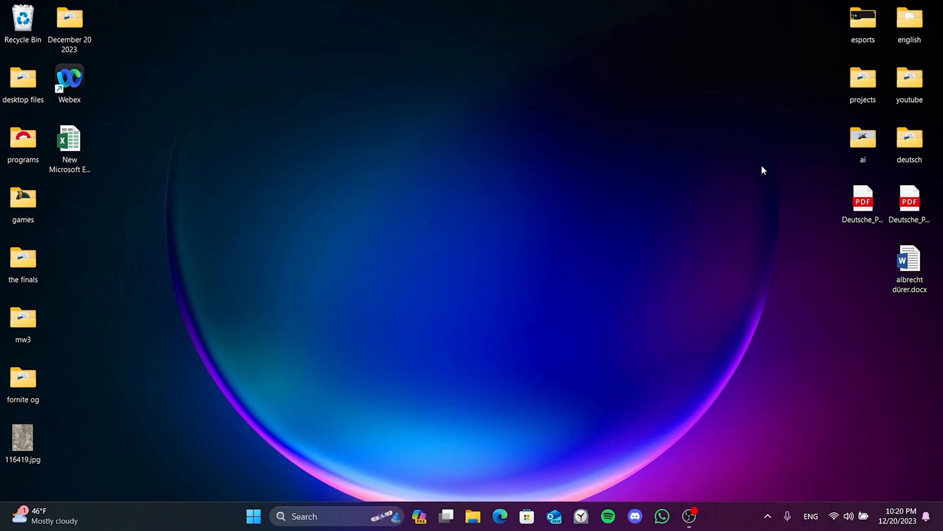
{"action": "mouse_move", "coordinate": [421, 455]}
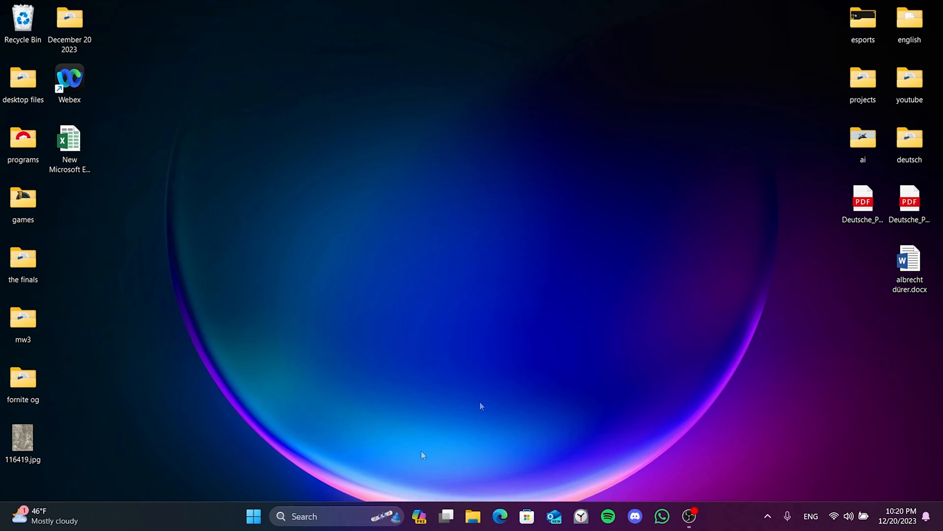
Step: Search Windows Start for 'control panel' so Control Panel shows as best match
{"action": "type", "text": "control panel"}
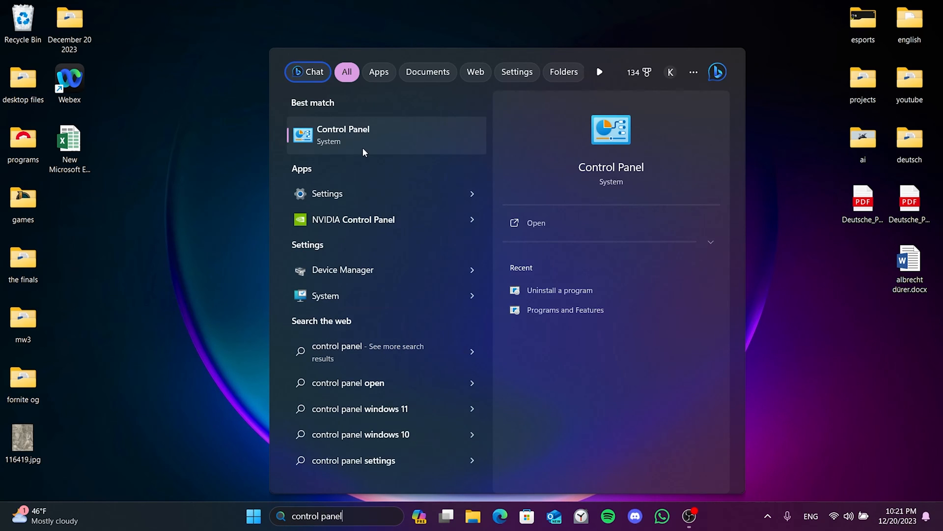
Step: Launch Control Panel and go to Programs and Features listing installed programs
{"action": "left_click", "coordinate": [343, 134]}
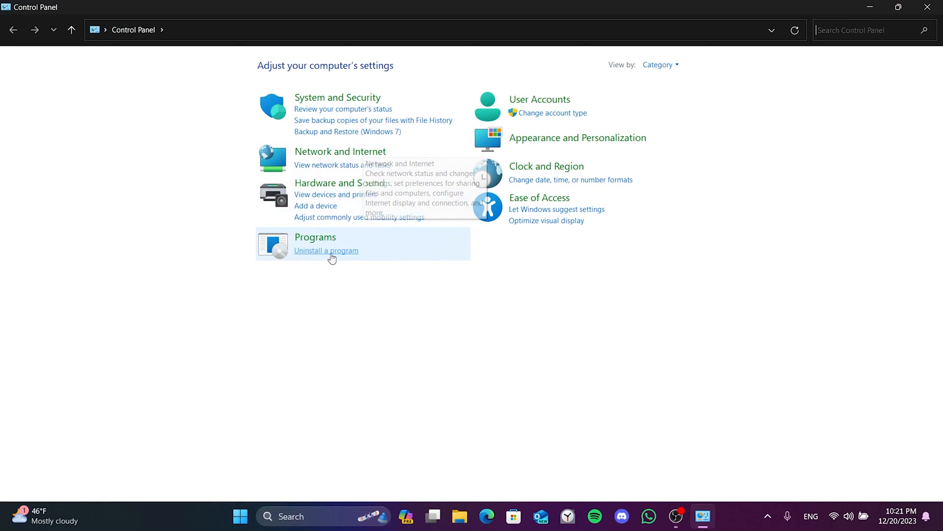
{"action": "left_click", "coordinate": [325, 251]}
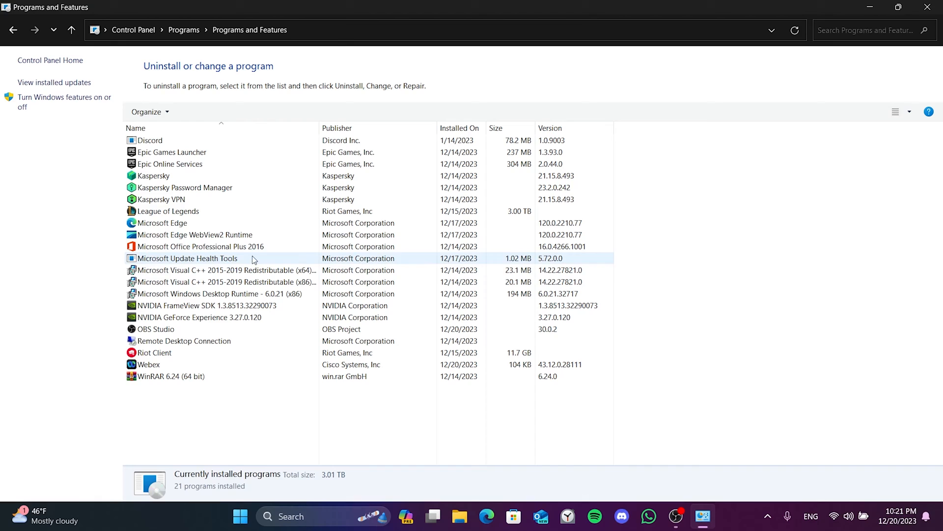
Step: Run a Repair (Onar) of Microsoft Office Professional Plus 2016 via Change and Devam
{"action": "right_click", "coordinate": [201, 246]}
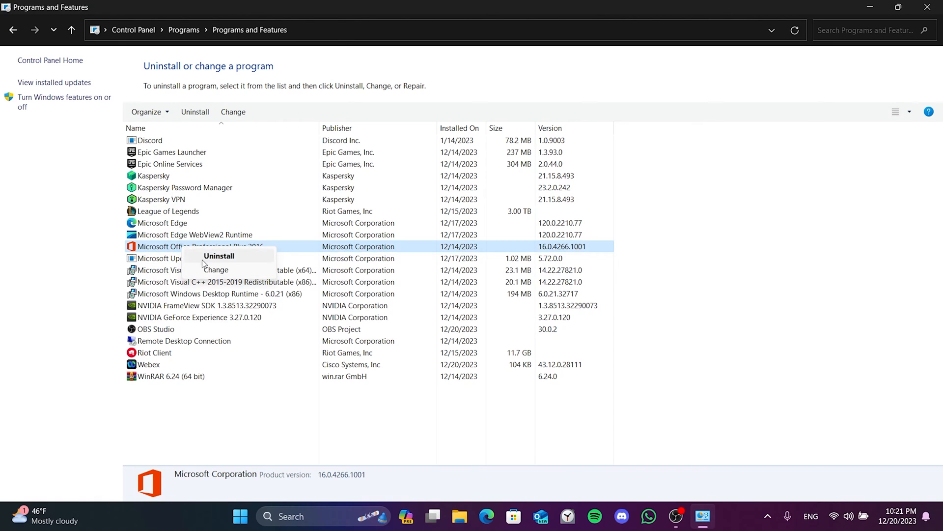
{"action": "left_click", "coordinate": [216, 269]}
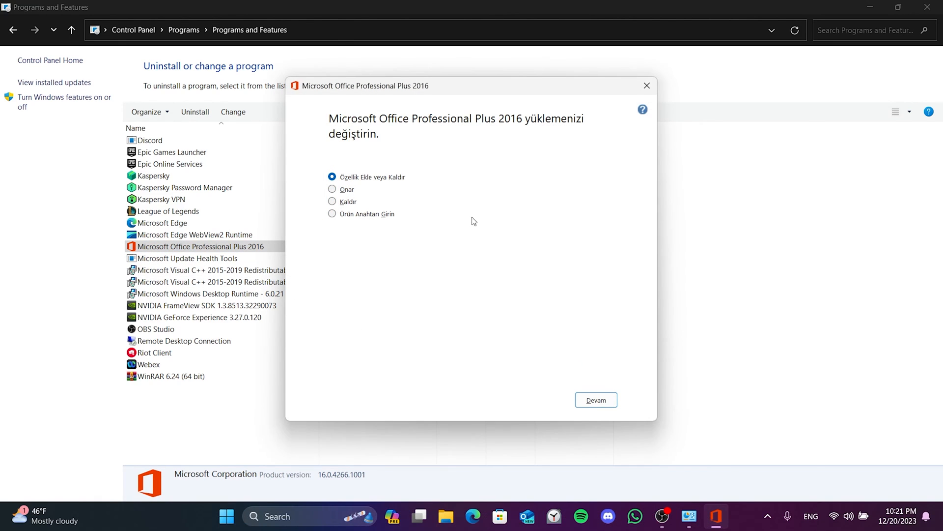
{"action": "left_click", "coordinate": [333, 189]}
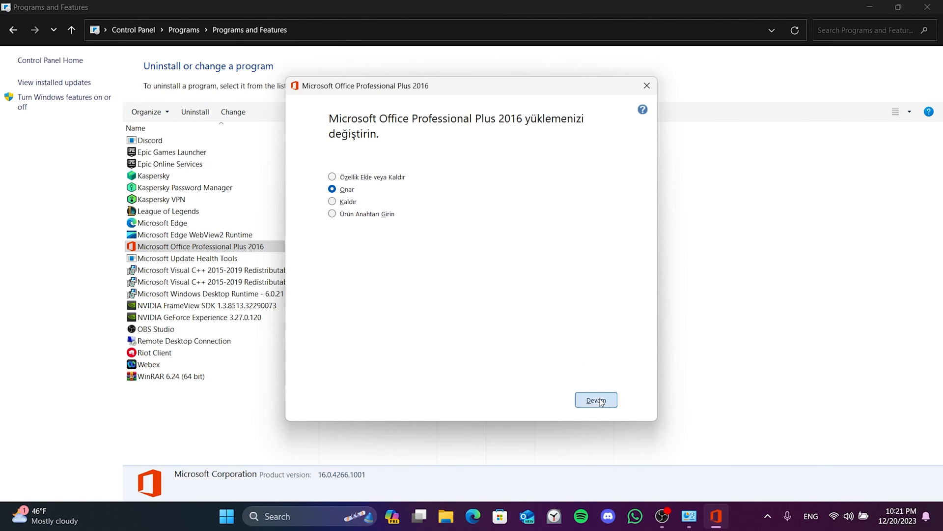
{"action": "left_click", "coordinate": [595, 399]}
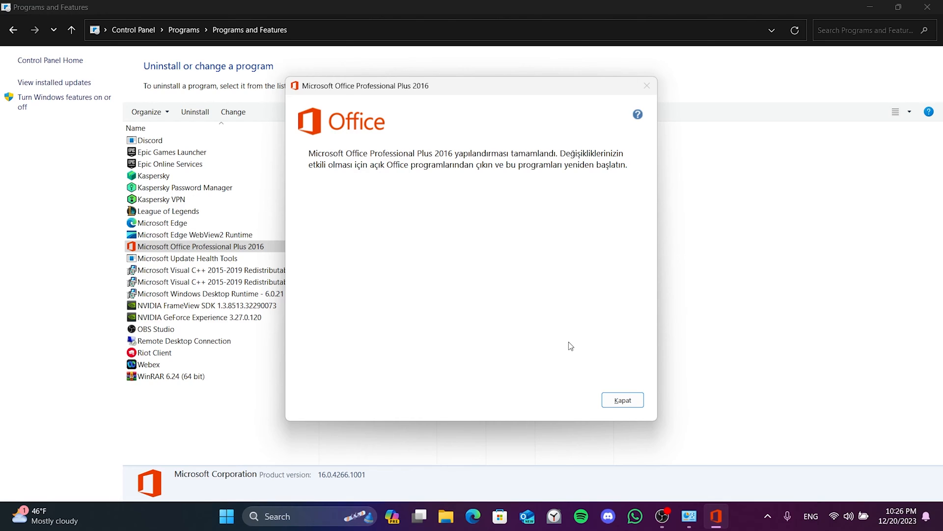
Step: Close the repair-complete message and bring up Start's power options to restart
{"action": "left_click", "coordinate": [623, 400]}
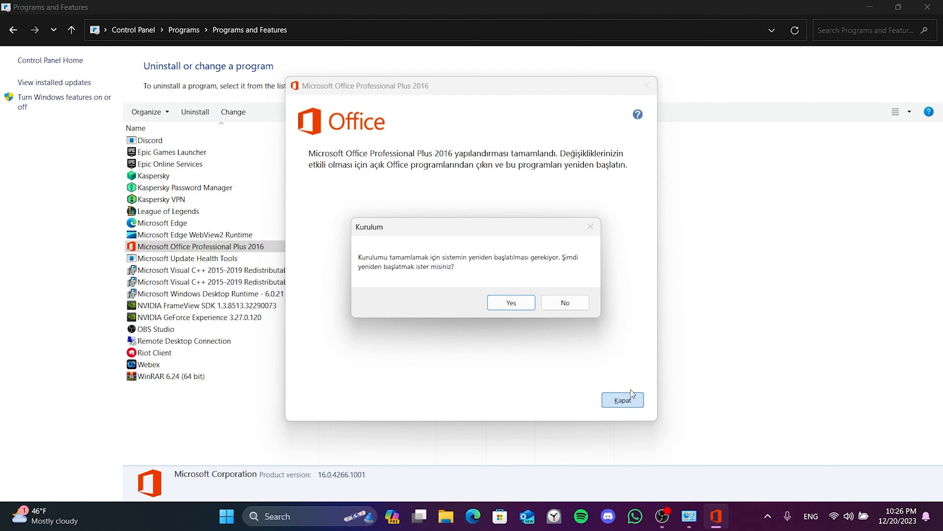
{"action": "mouse_move", "coordinate": [390, 447]}
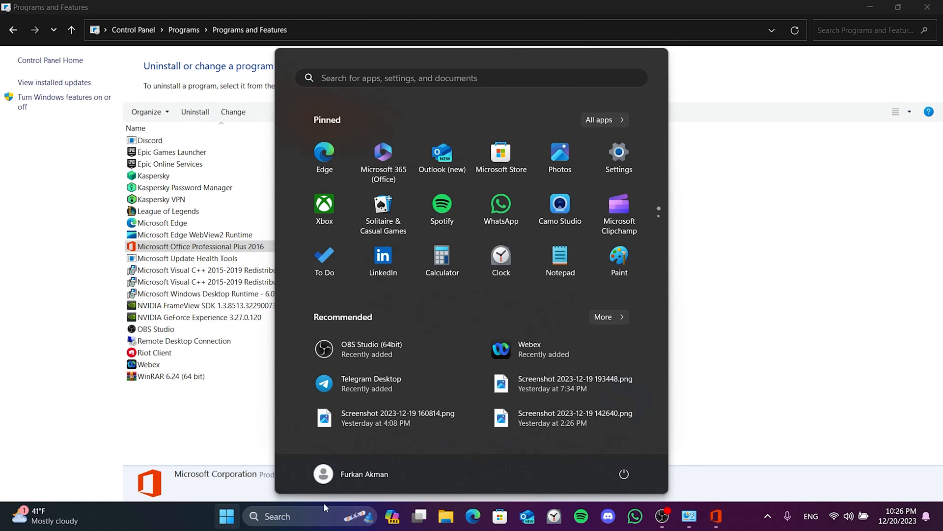
{"action": "left_click", "coordinate": [624, 473]}
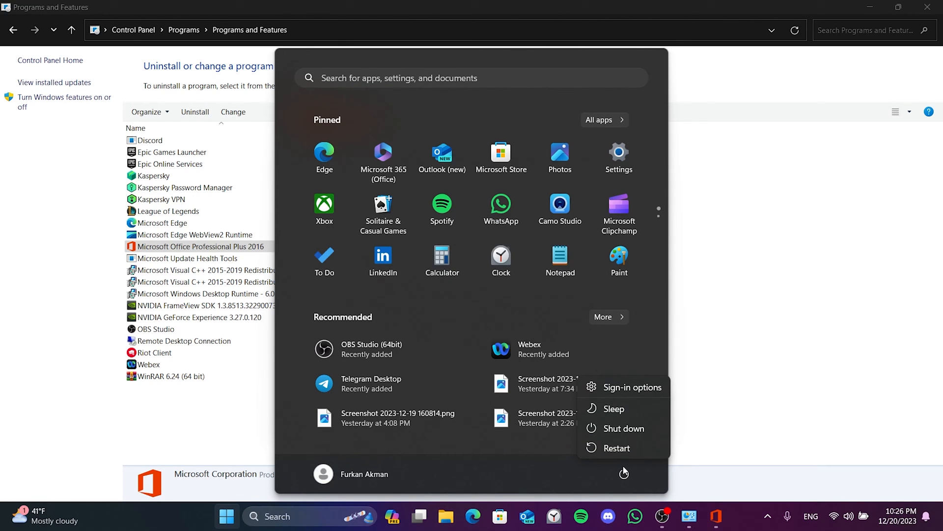
{"action": "mouse_move", "coordinate": [648, 495]}
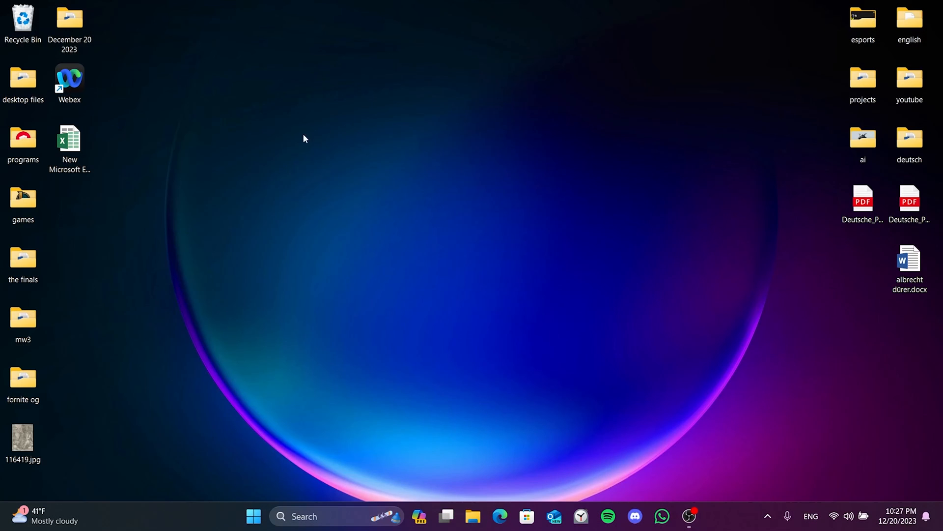
Step: Drag the Webex shortcut to the desktop centre and launch Webex
{"action": "left_click_drag", "start_coordinate": [68, 76], "coordinate": [490, 197]}
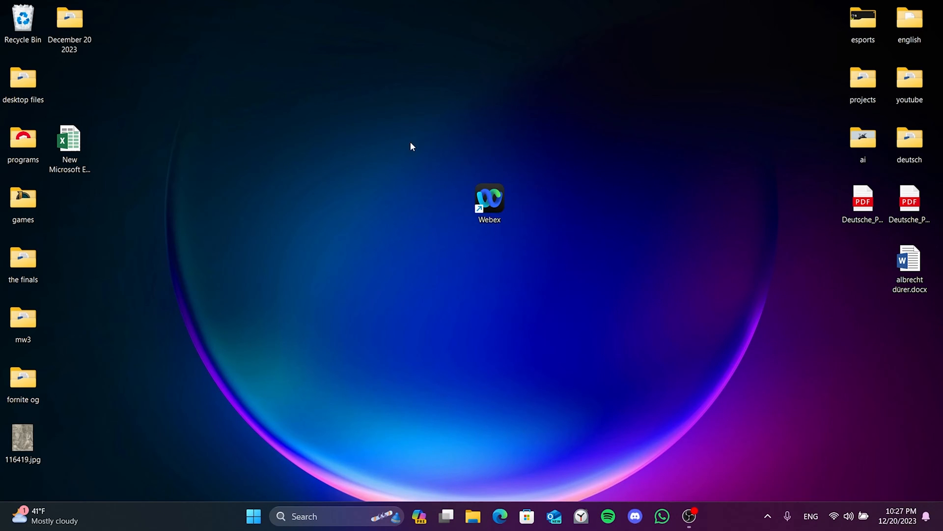
{"action": "mouse_move", "coordinate": [382, 144]}
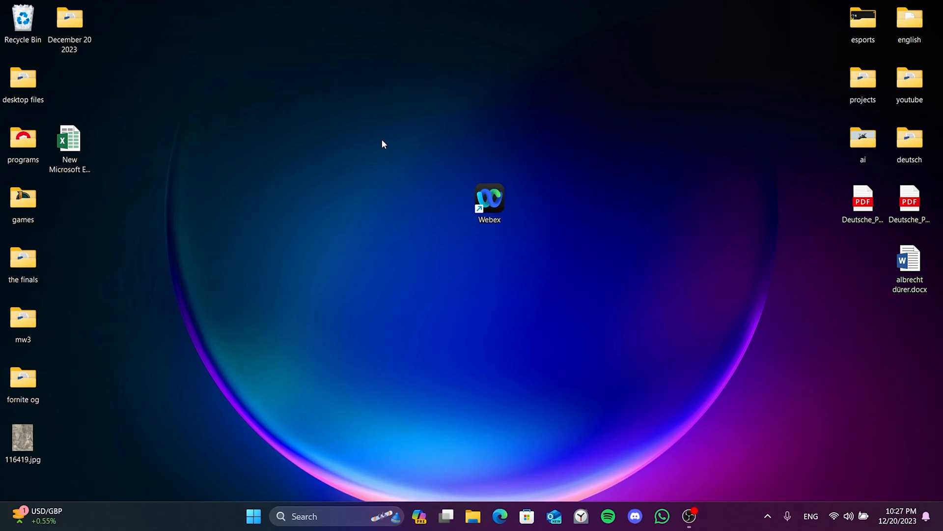
{"action": "double_click", "coordinate": [490, 197]}
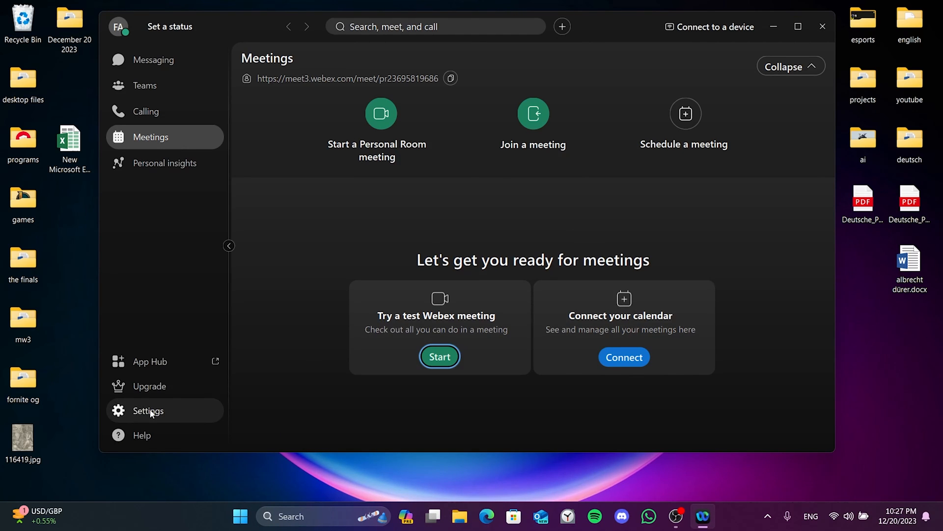
Step: In Webex Settings > Keyboard shortcuts, untick Global for Decline Call (Ctrl+D)
{"action": "left_click", "coordinate": [147, 411]}
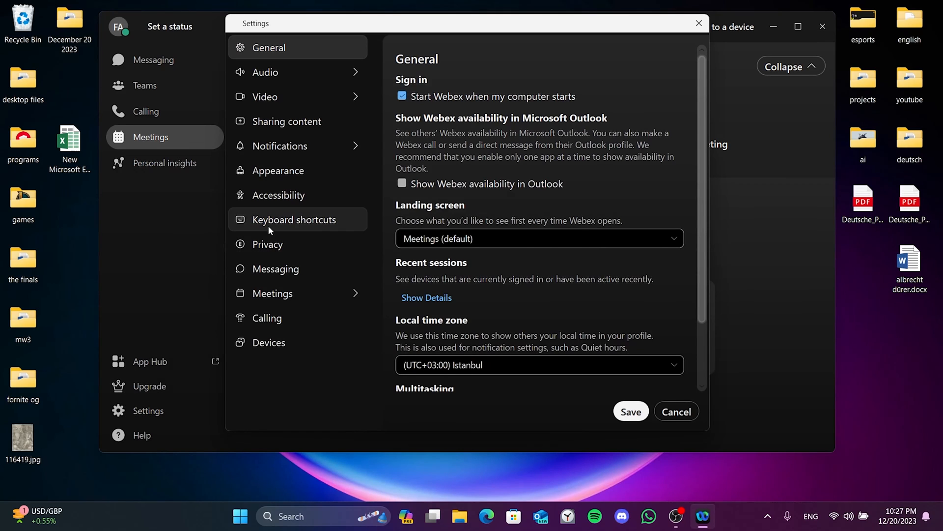
{"action": "left_click", "coordinate": [294, 219]}
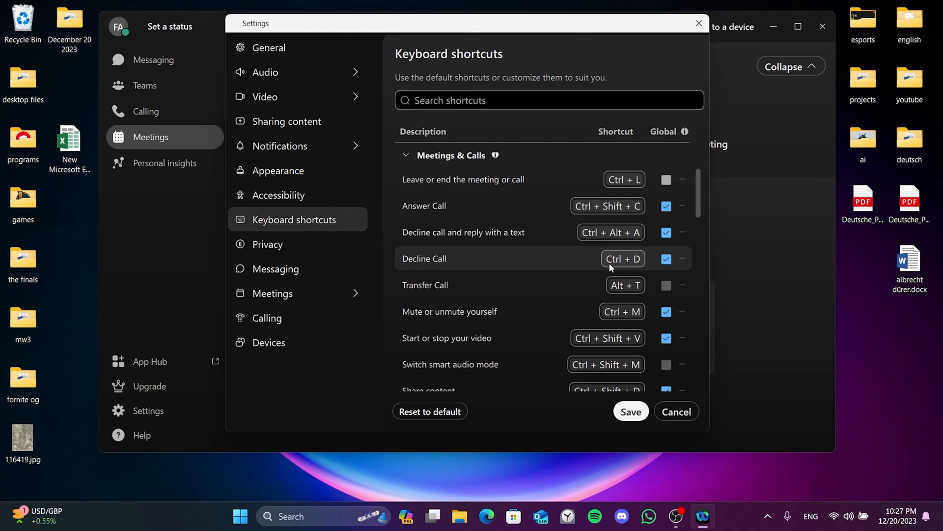
{"action": "left_click", "coordinate": [667, 259]}
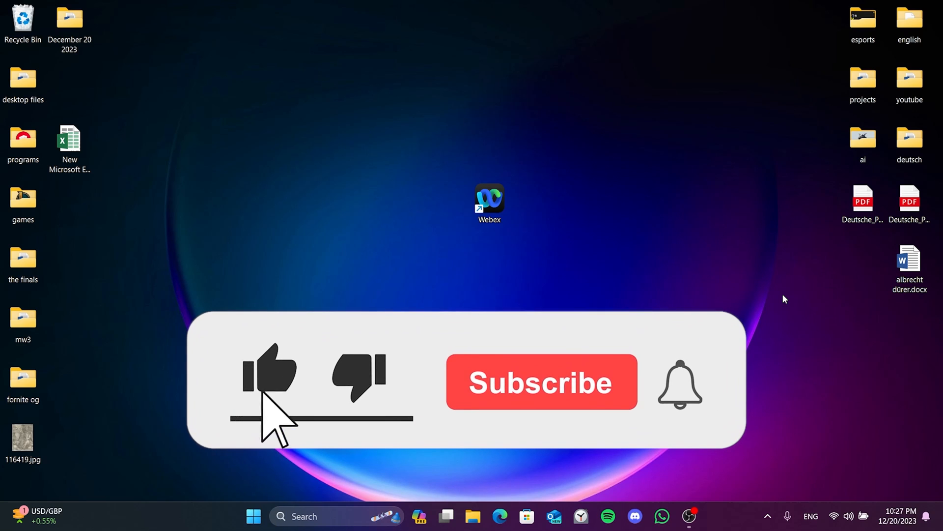
{"action": "left_click", "coordinate": [539, 381]}
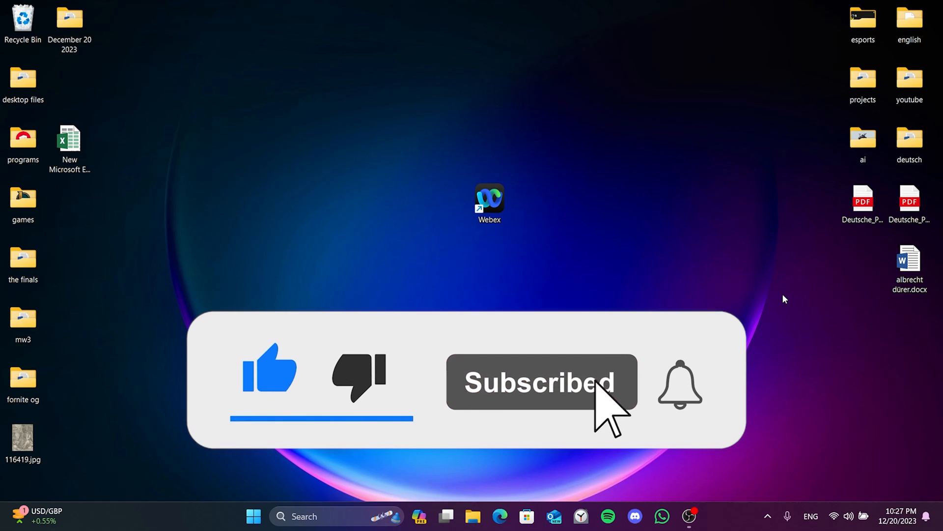